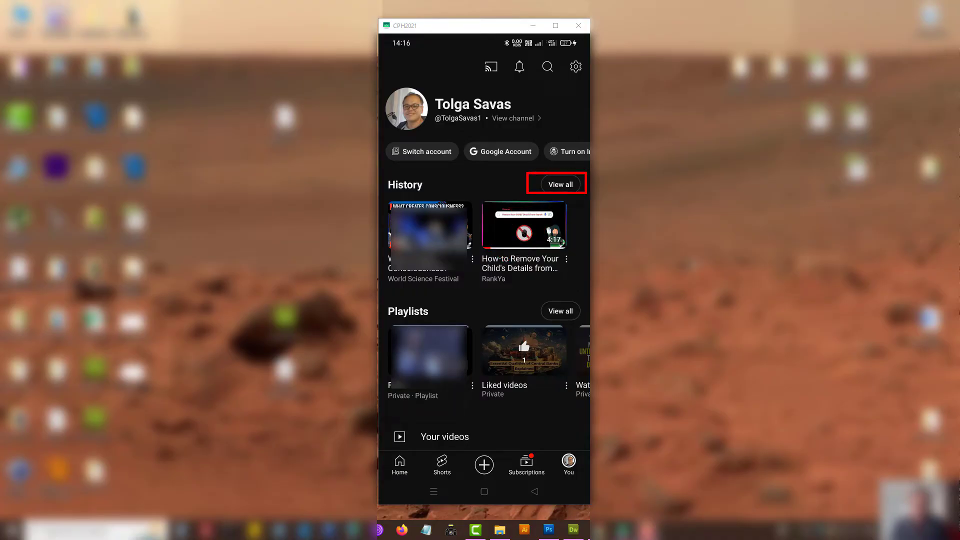
Reach the Manage all history page from the You tab's History section via the three-dot menu
left_click(559, 184)
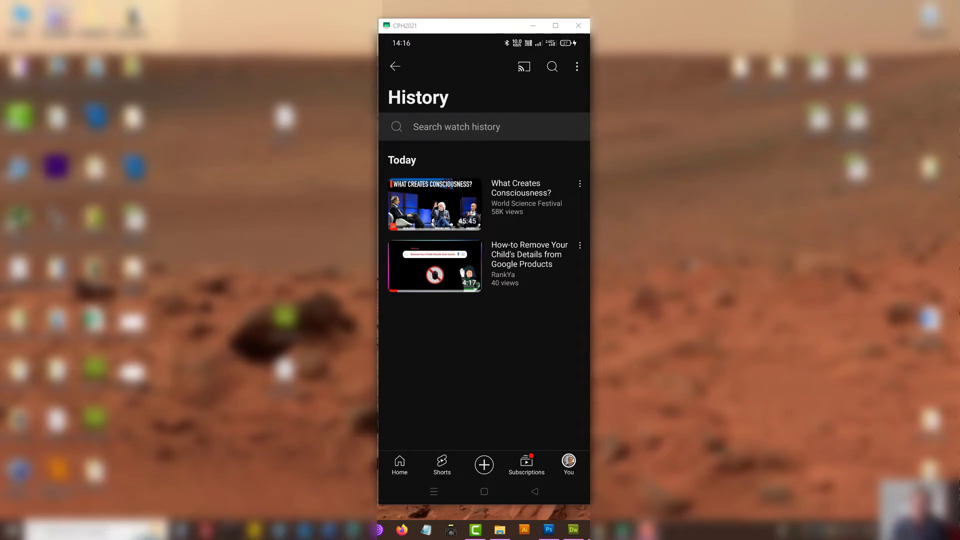
left_click(576, 66)
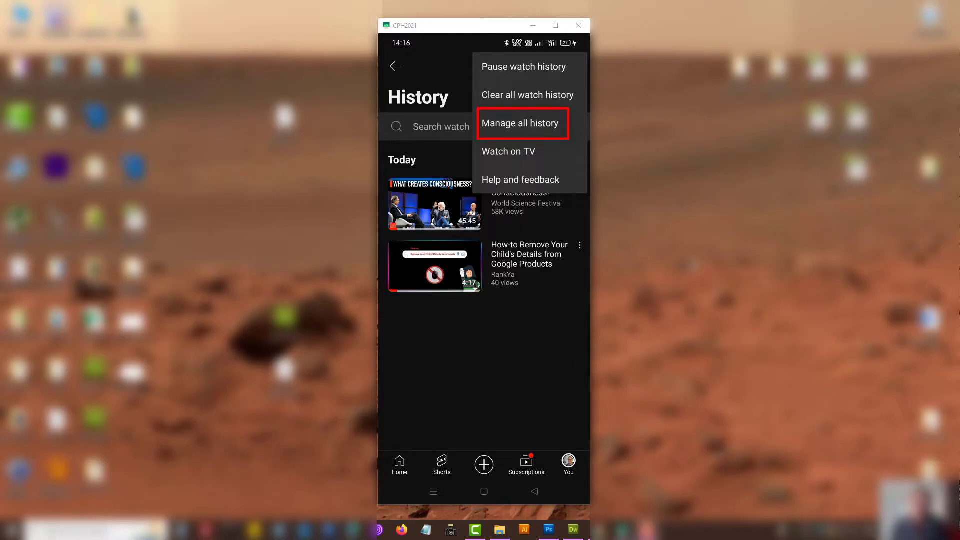
left_click(520, 123)
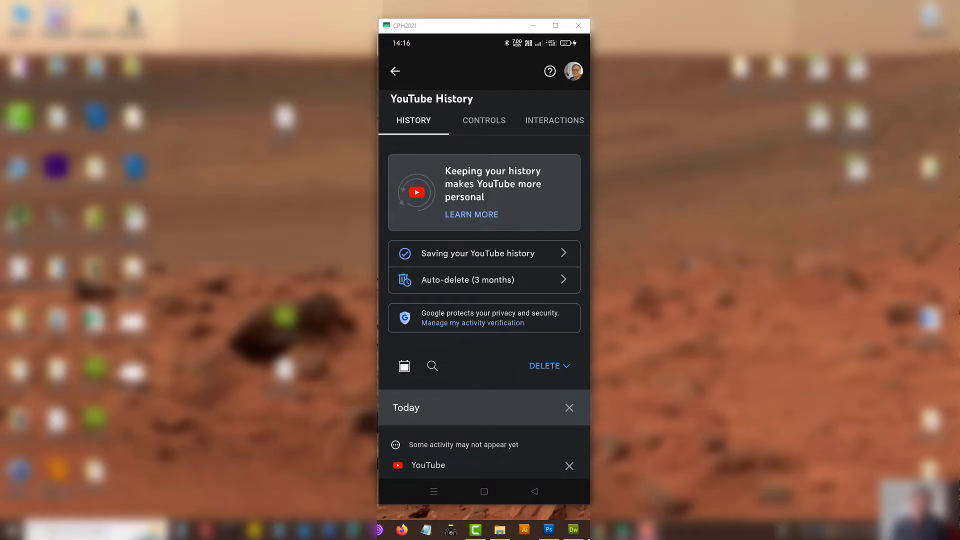
Delete watch and search history for all time, confirm it, and dismiss the Got it notice
left_click(544, 366)
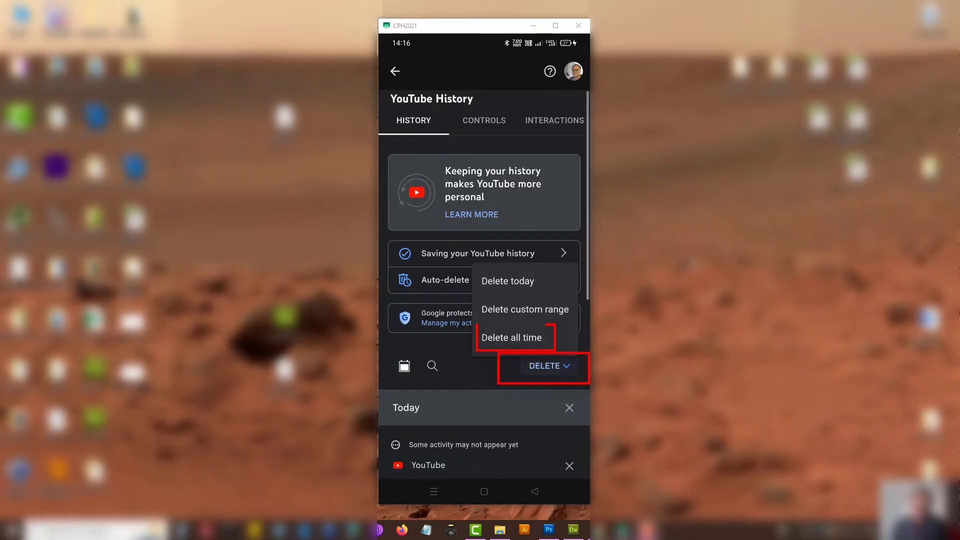
left_click(511, 337)
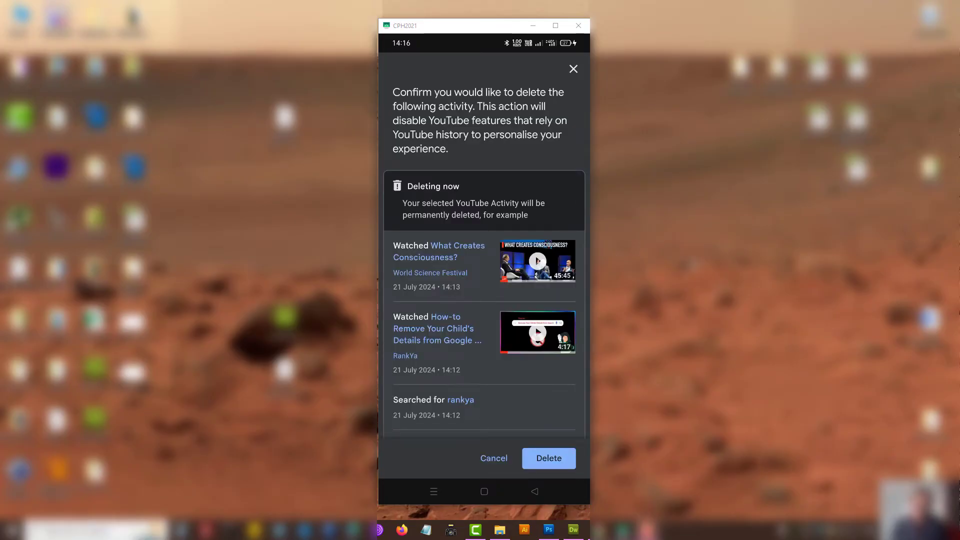
left_click(548, 458)
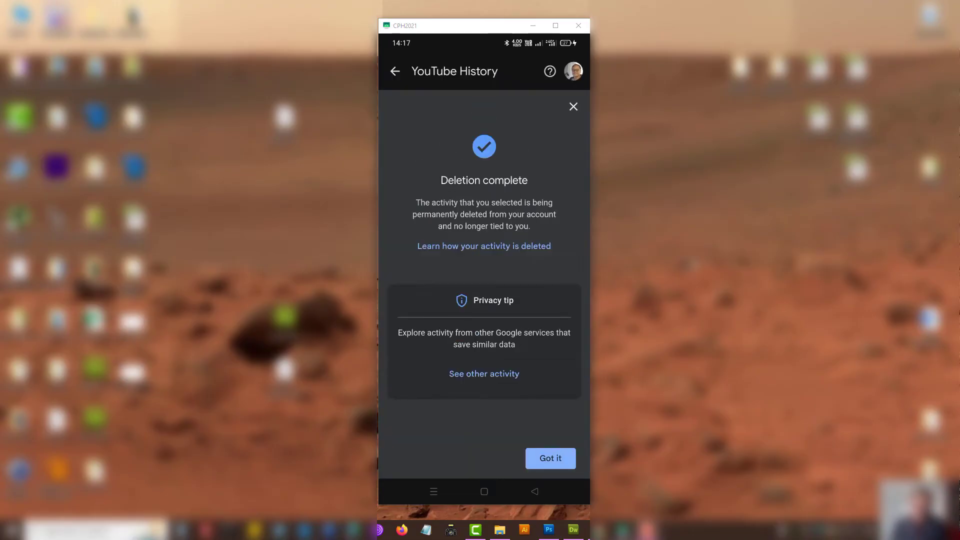
left_click(549, 458)
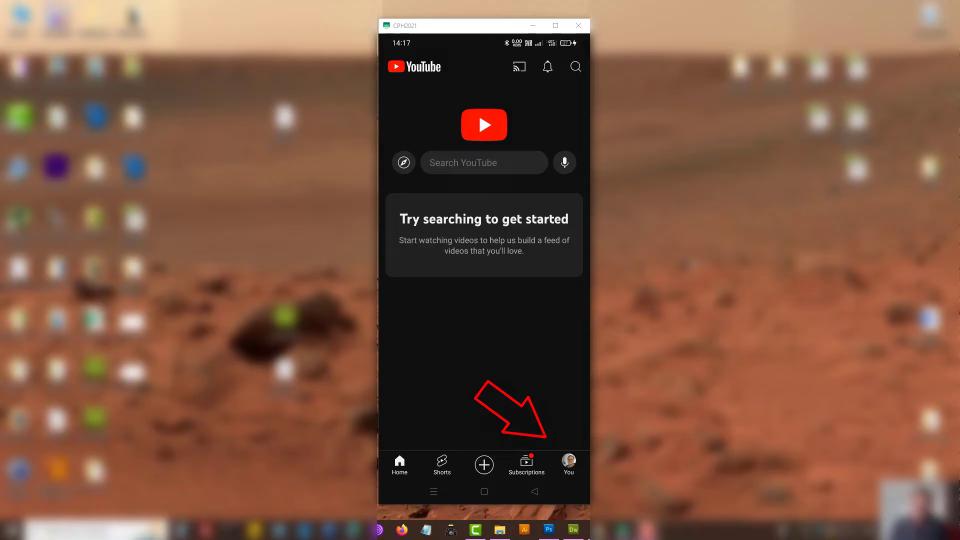
Return to the You tab's now-empty History list and bring up its three-dot options
left_click(568, 463)
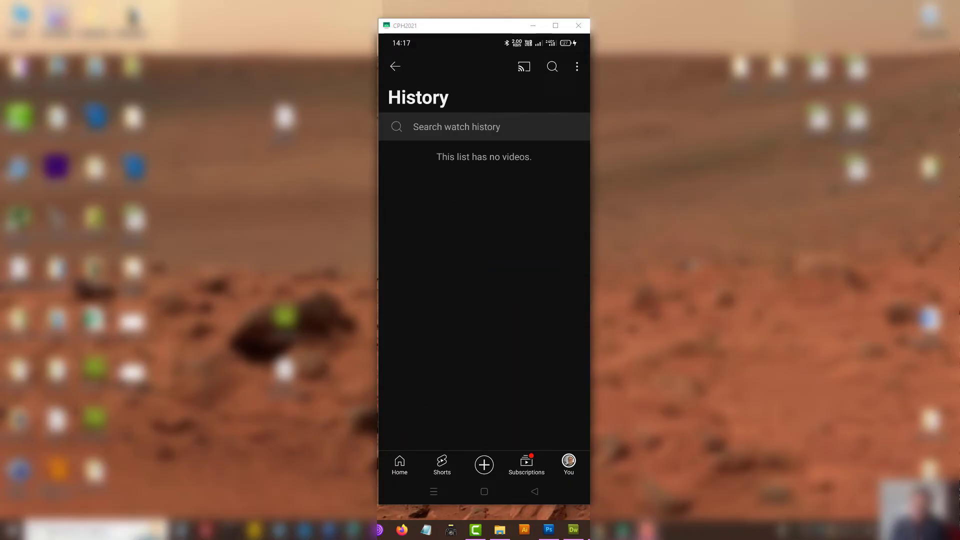
left_click(576, 66)
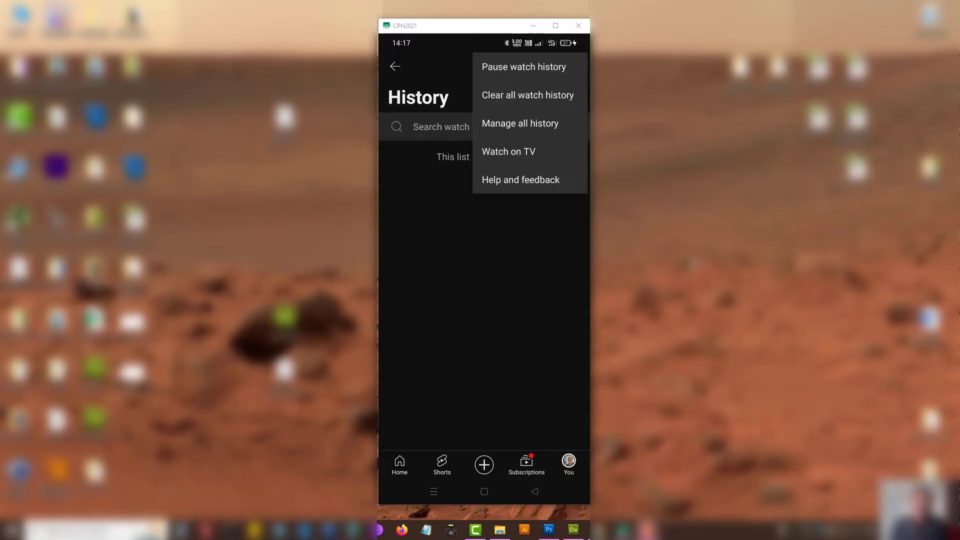
Go to Manage all history and switch to the Interactions overview of likes, comments and subscriptions
left_click(520, 123)
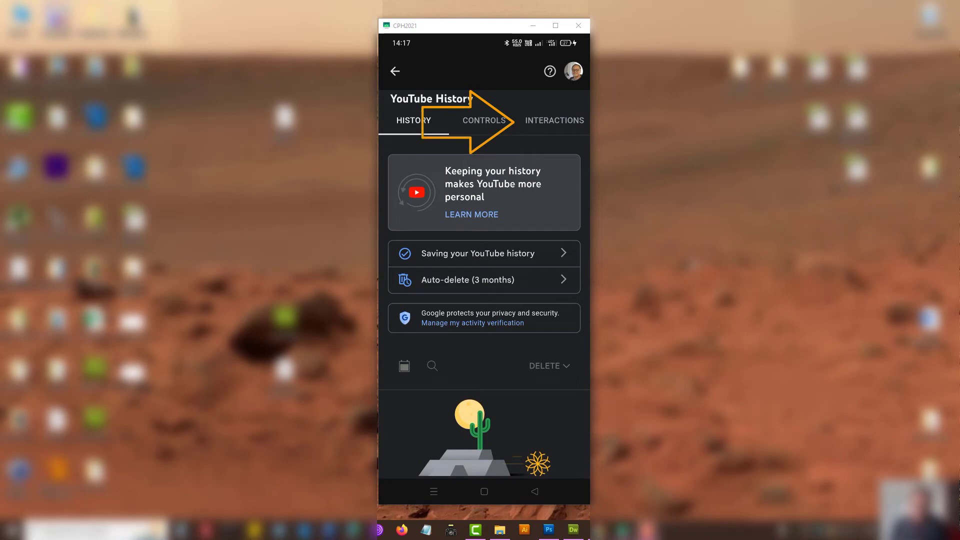
left_click(554, 120)
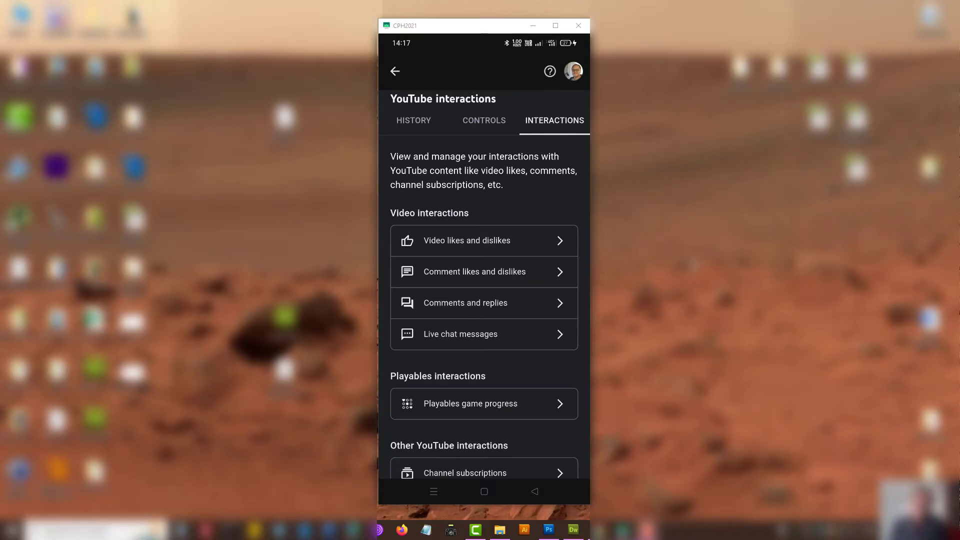
Check the Video likes and dislikes record, then the empty Comment likes and dislikes record
left_click(467, 240)
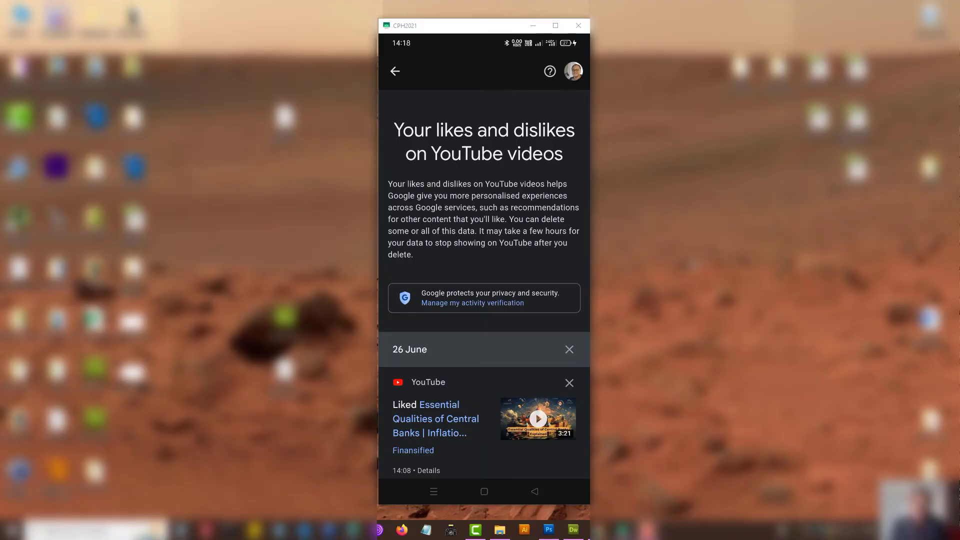
left_click(395, 71)
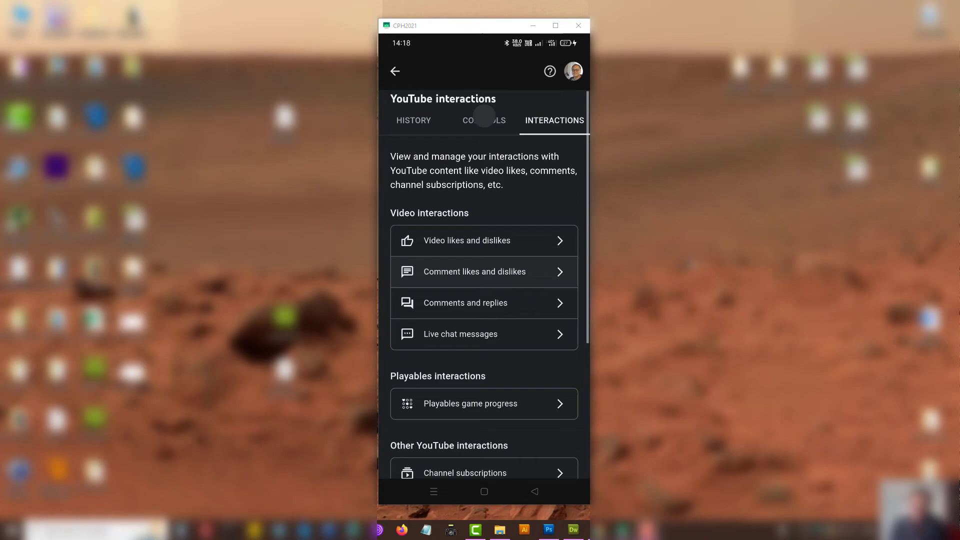
left_click(483, 271)
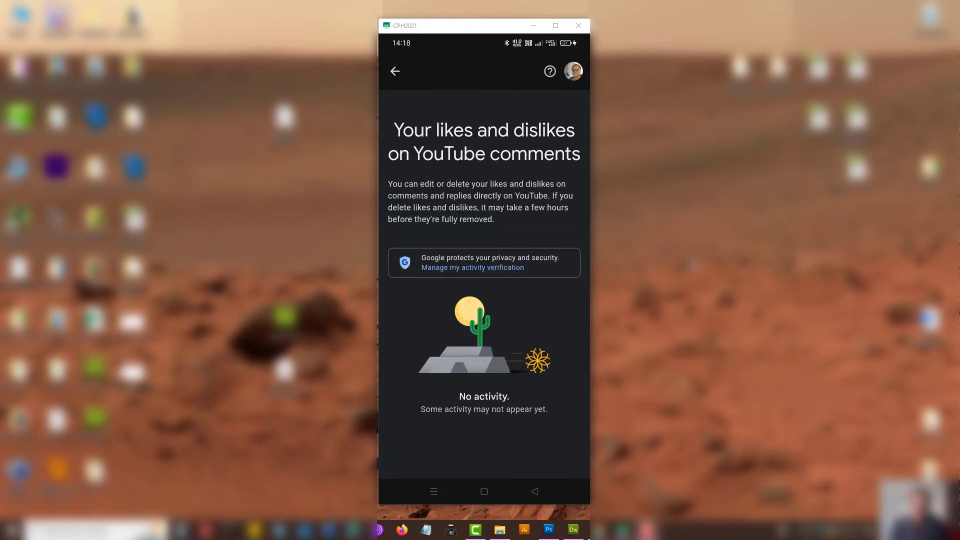
left_click(394, 71)
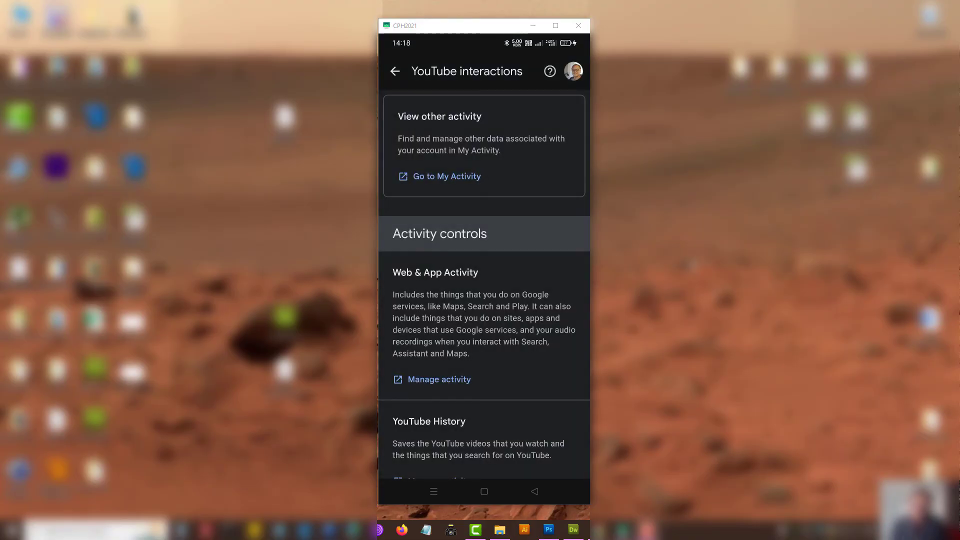
scroll("down", 3)
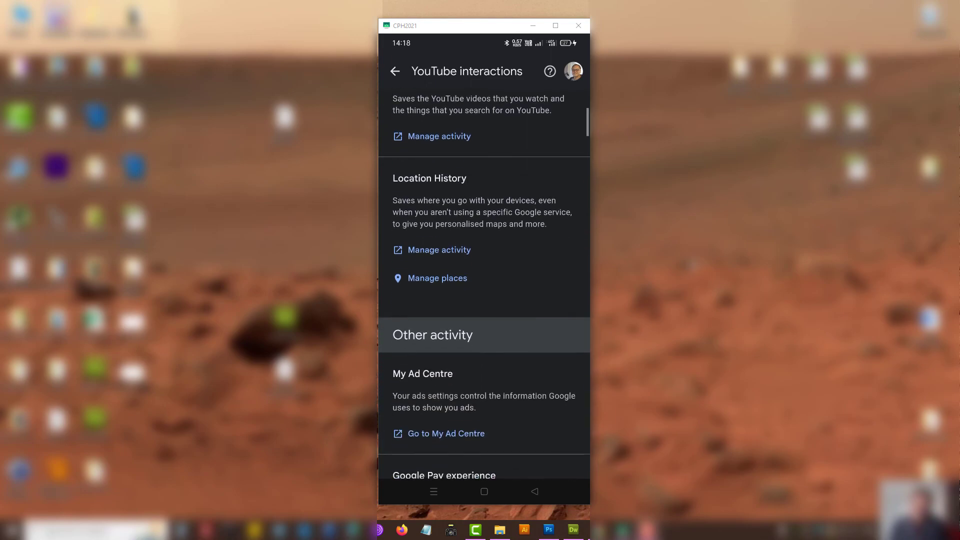
scroll("down", 3)
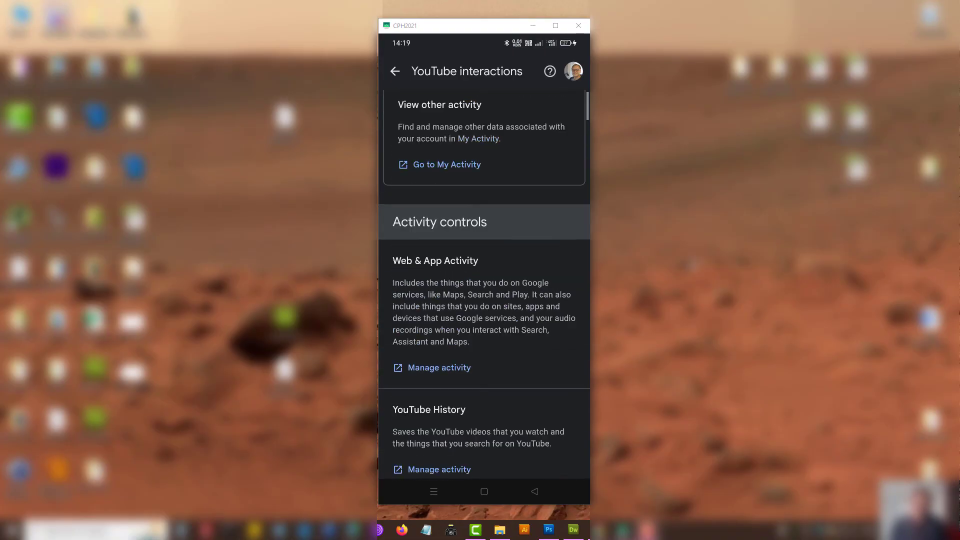
scroll("down", 3)
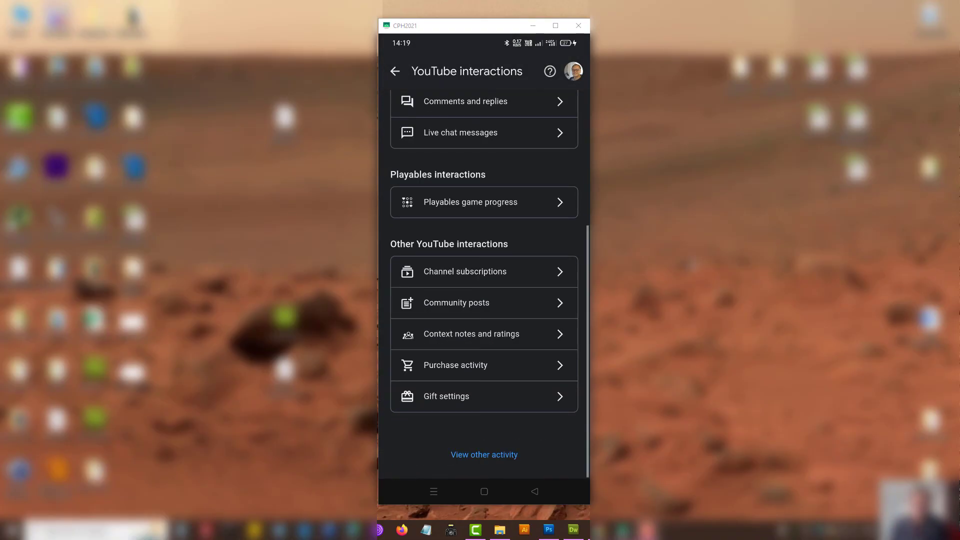